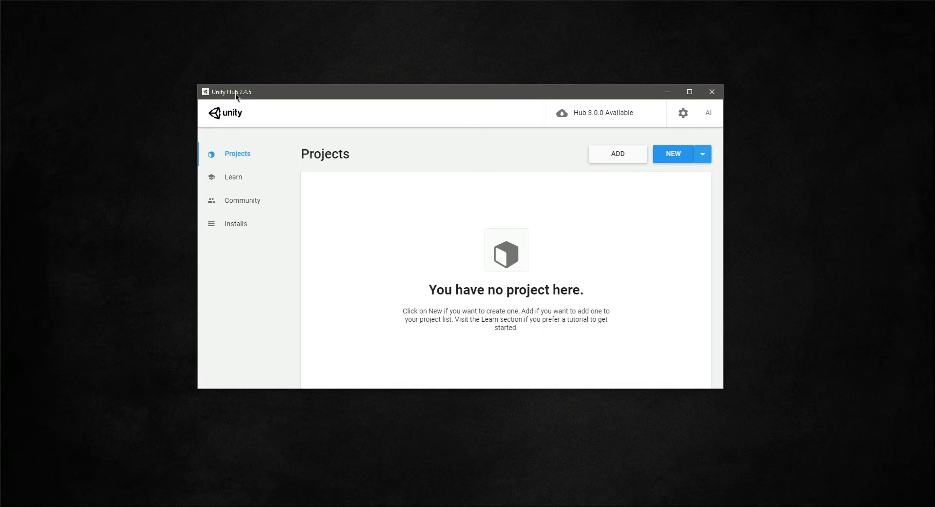
pyautogui.moveTo(253, 98)
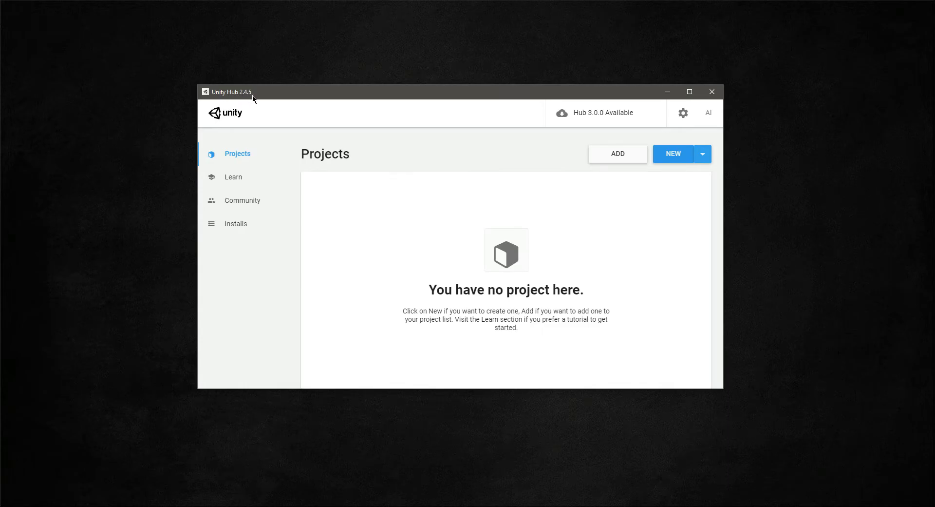
pyautogui.moveTo(633, 112)
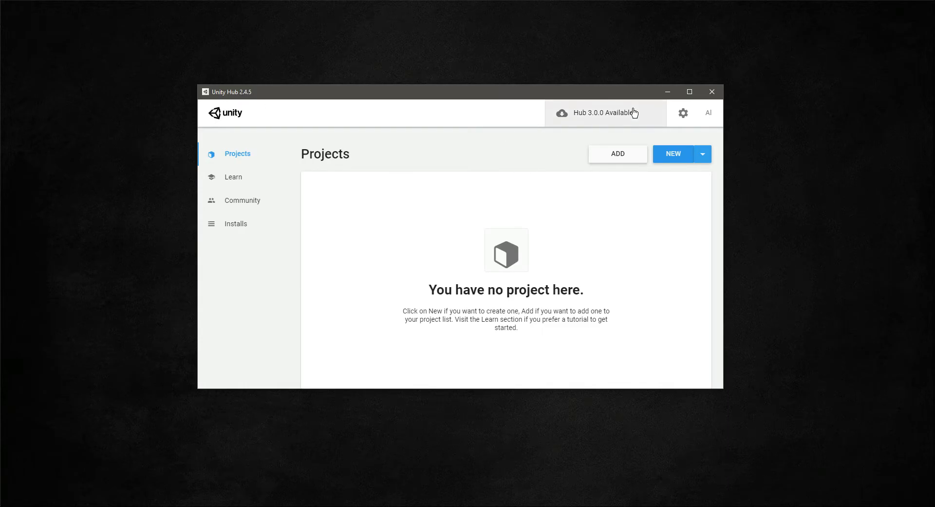
pyautogui.moveTo(495, 218)
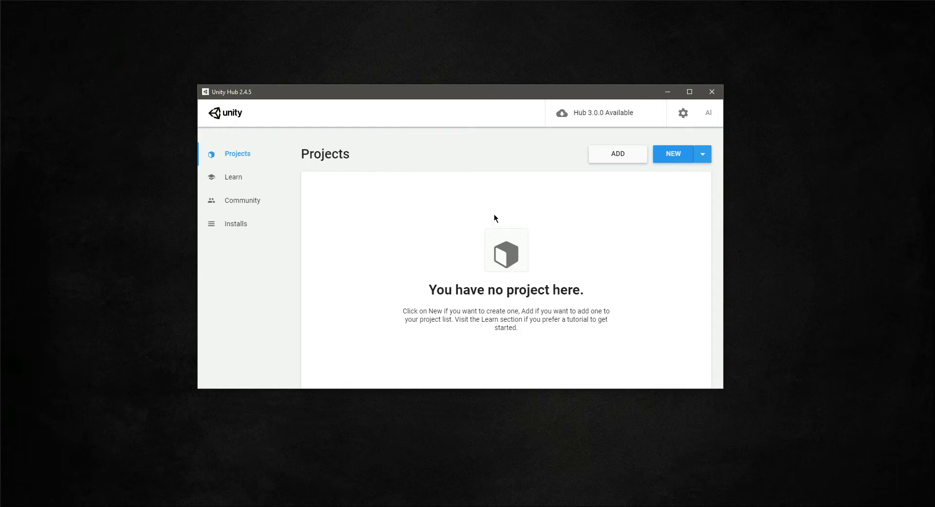
# Check the installed editor versions, then start a new project with the 3D template.
pyautogui.click(236, 223)
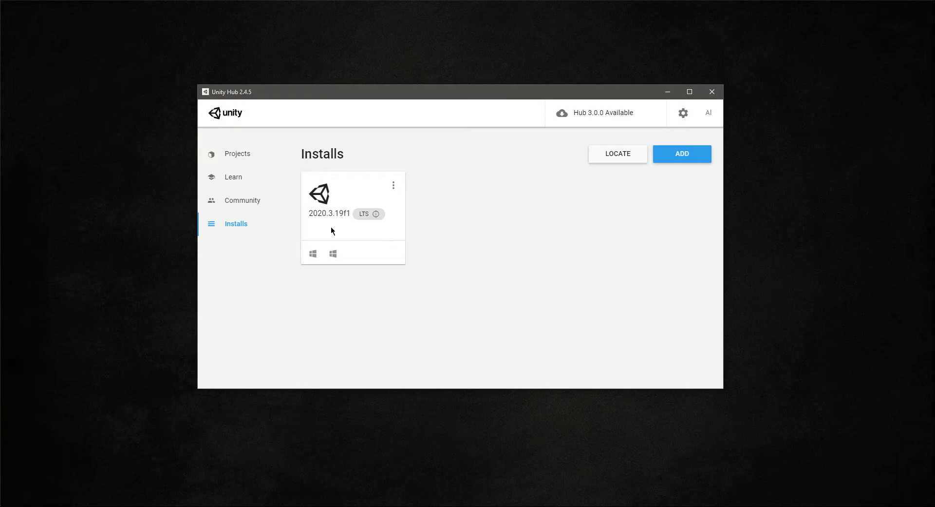
pyautogui.moveTo(243, 161)
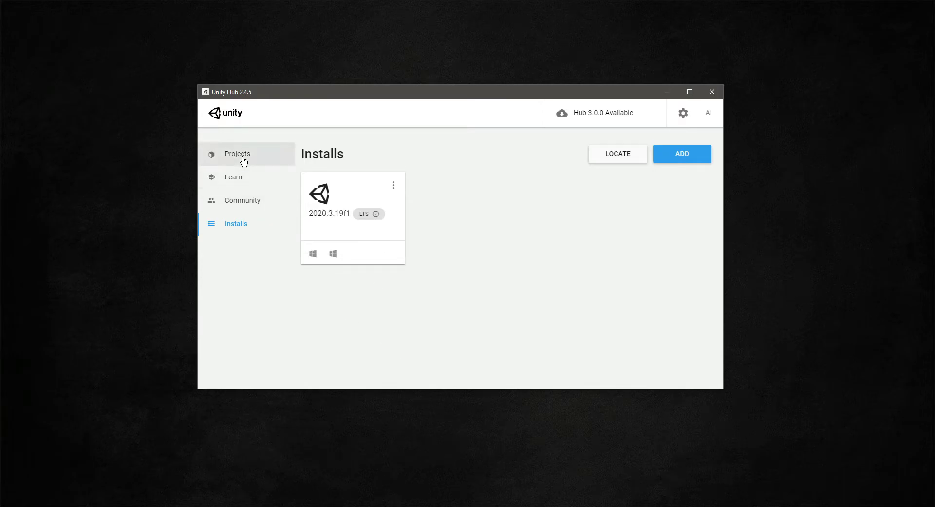
pyautogui.click(238, 153)
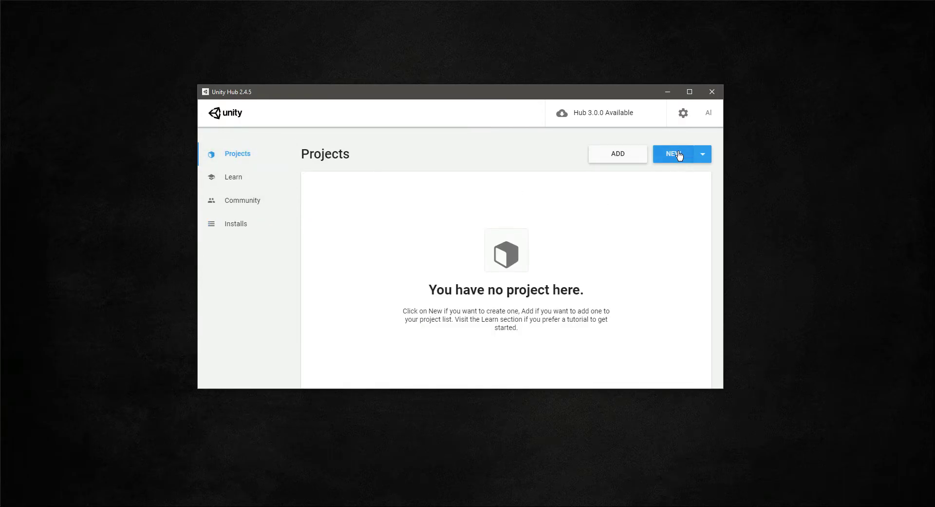
pyautogui.click(673, 154)
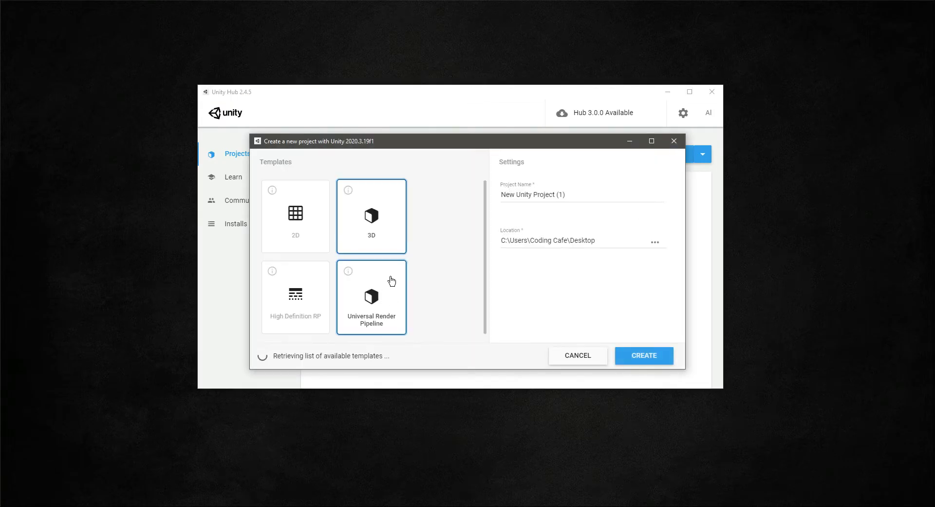
pyautogui.click(371, 216)
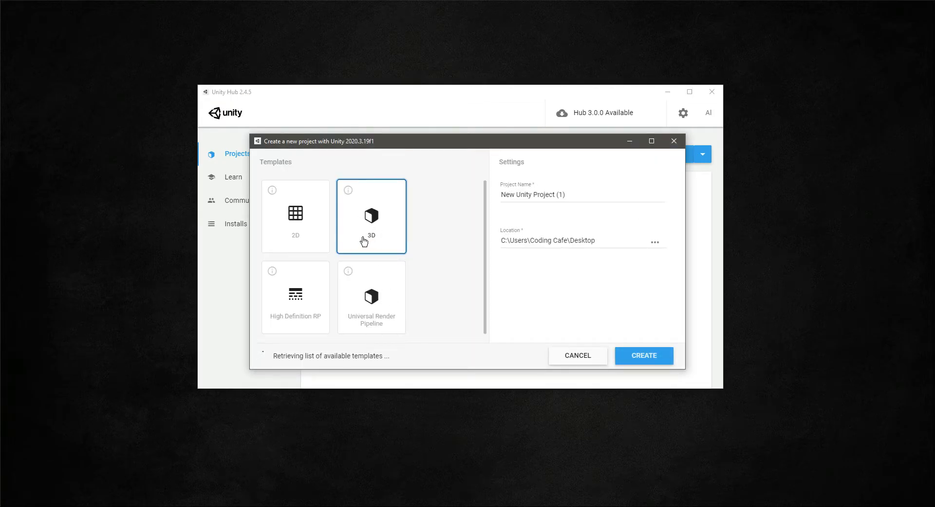
# Replace the default project name with 'TPS Military Style'.
pyautogui.click(591, 194)
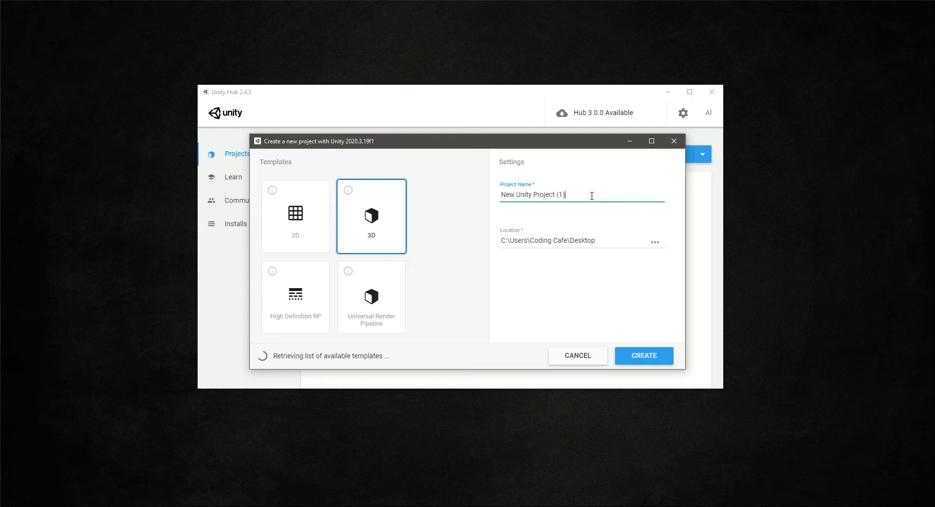
pyautogui.press('ctrl+a')
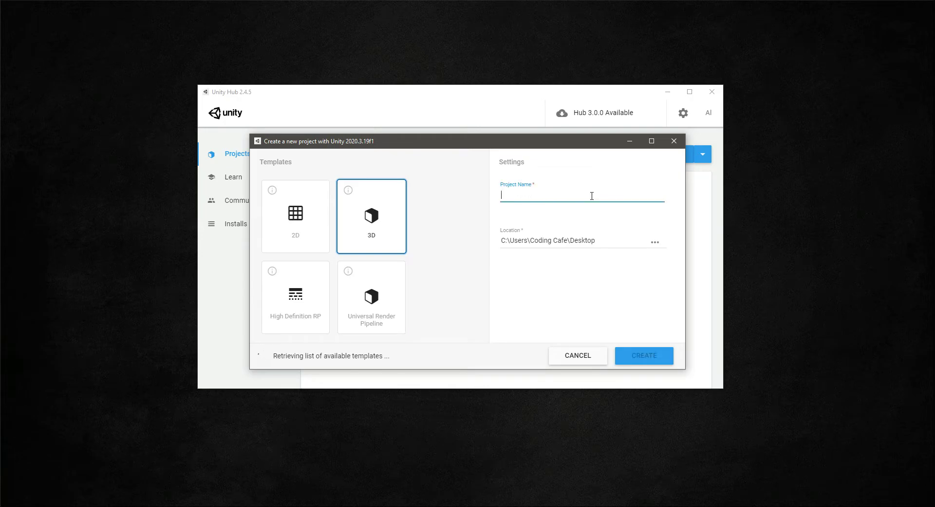
pyautogui.write('TPS')
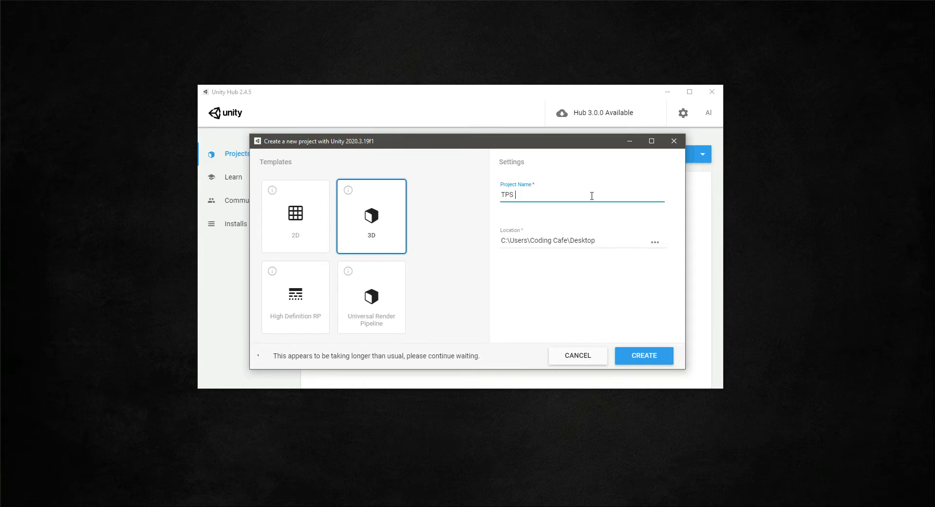
pyautogui.write('Military')
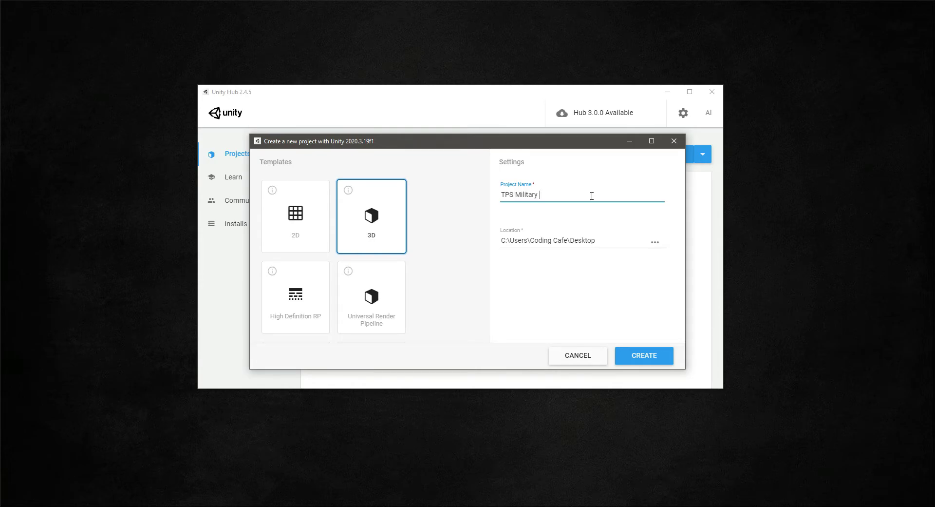
pyautogui.write('Style')
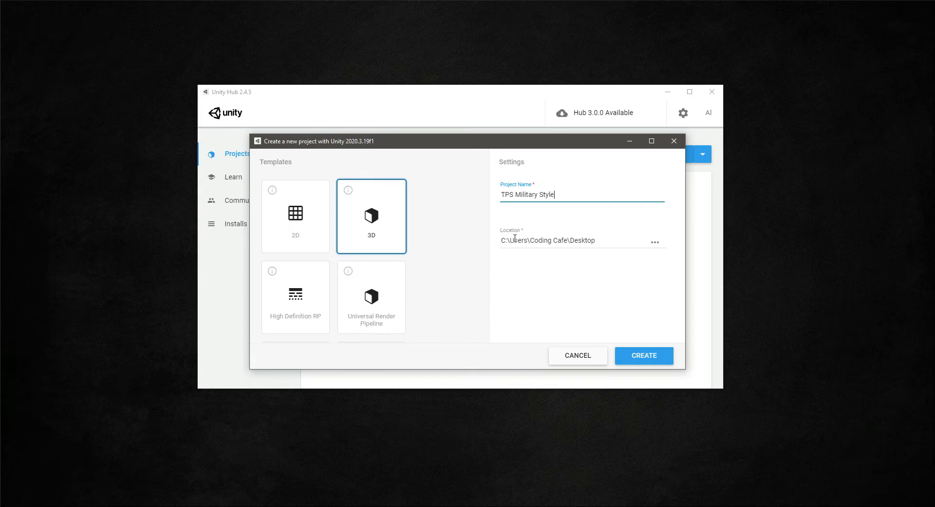
pyautogui.moveTo(537, 244)
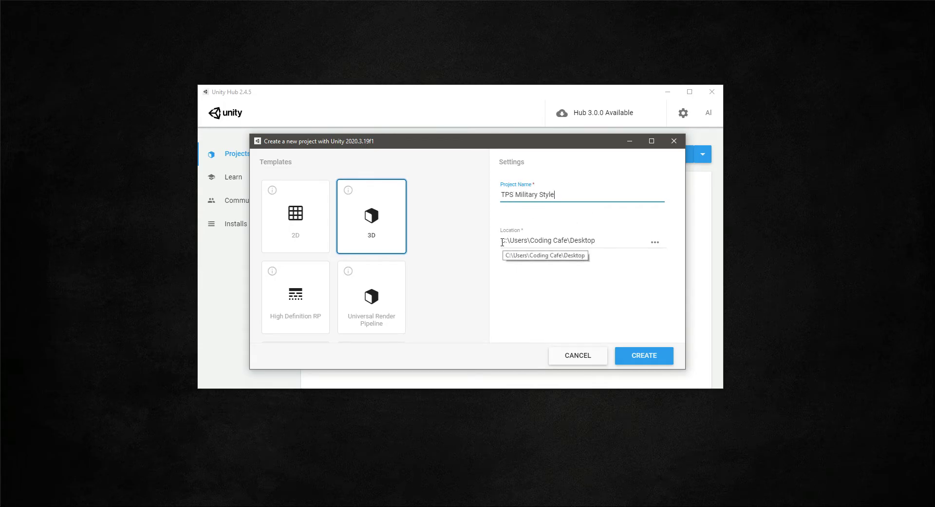
pyautogui.moveTo(591, 238)
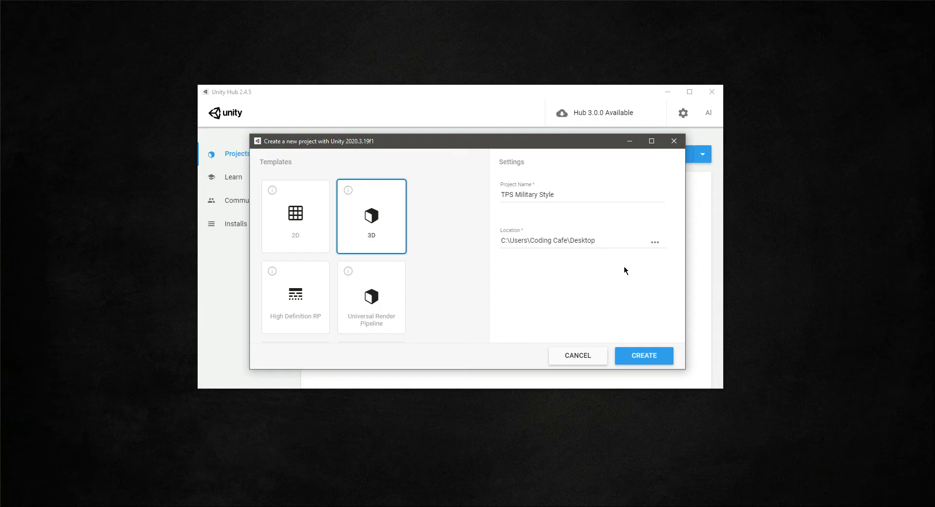
pyautogui.moveTo(655, 243)
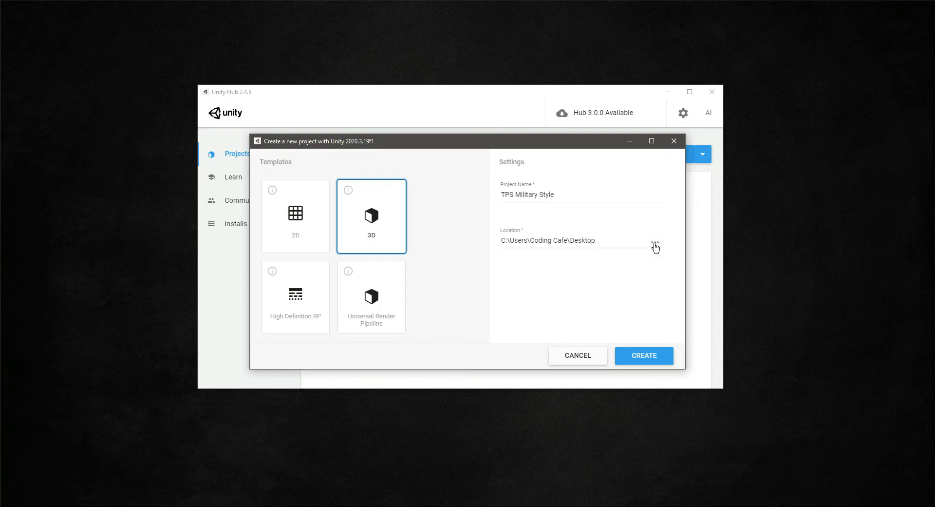
# Set the project location to C:\Users\Coding Cafe\UnityProjectsR.
pyautogui.click(654, 244)
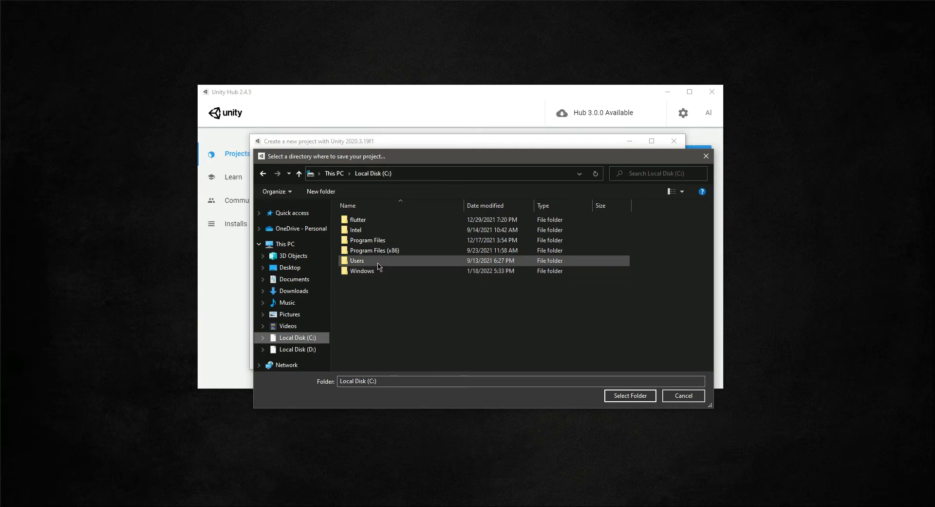
pyautogui.doubleClick(358, 260)
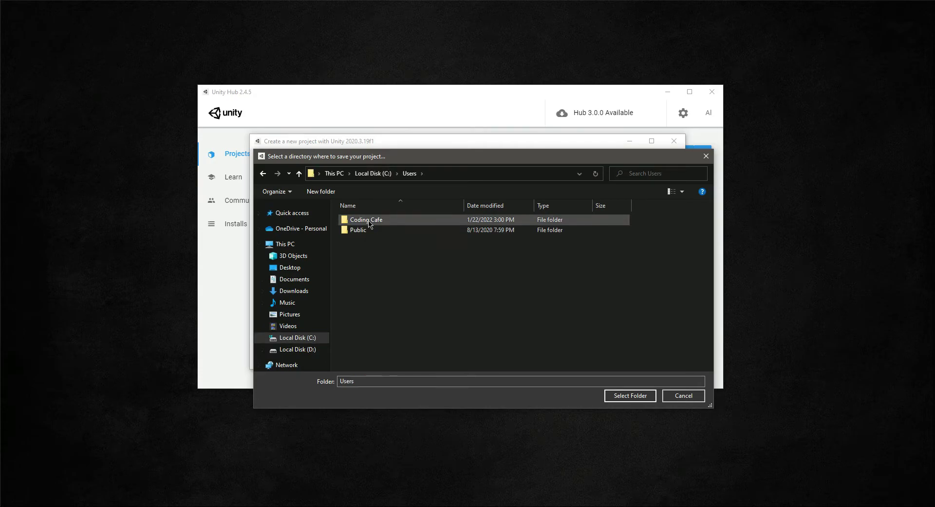
pyautogui.doubleClick(367, 219)
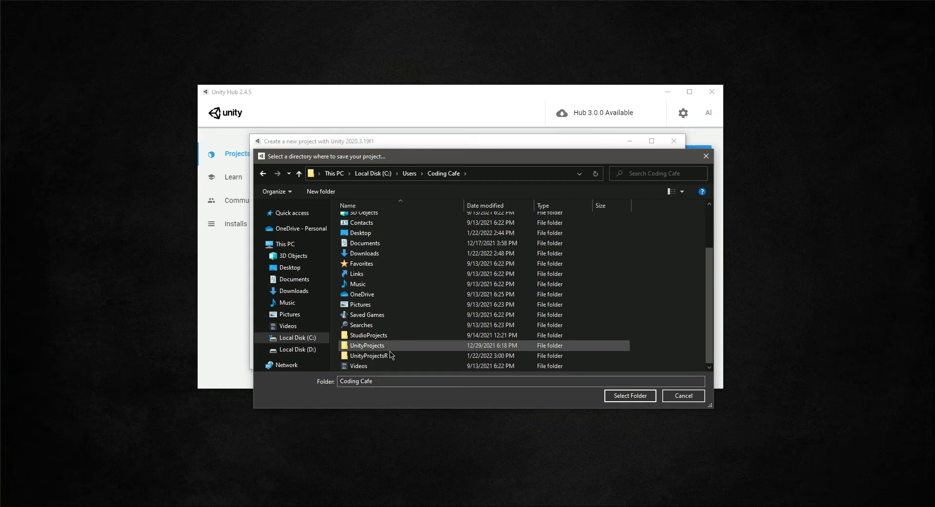
pyautogui.doubleClick(368, 355)
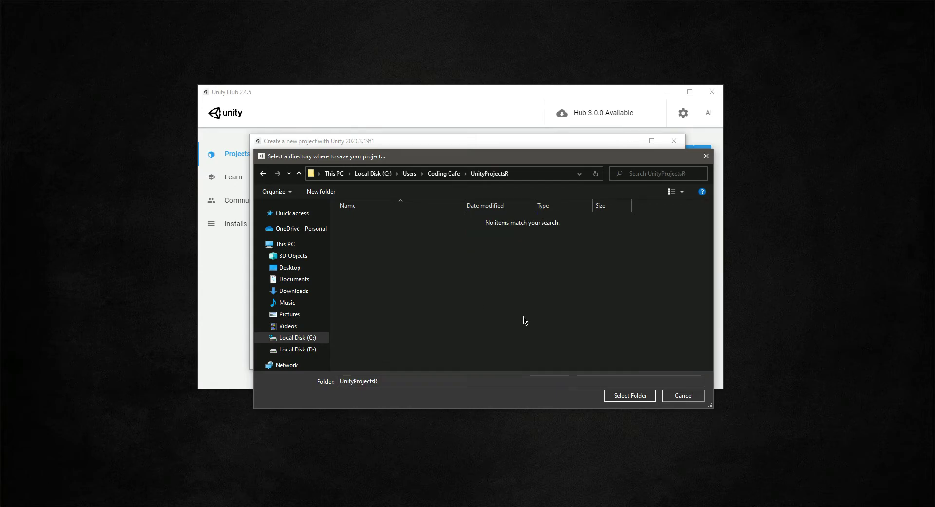
pyautogui.click(630, 396)
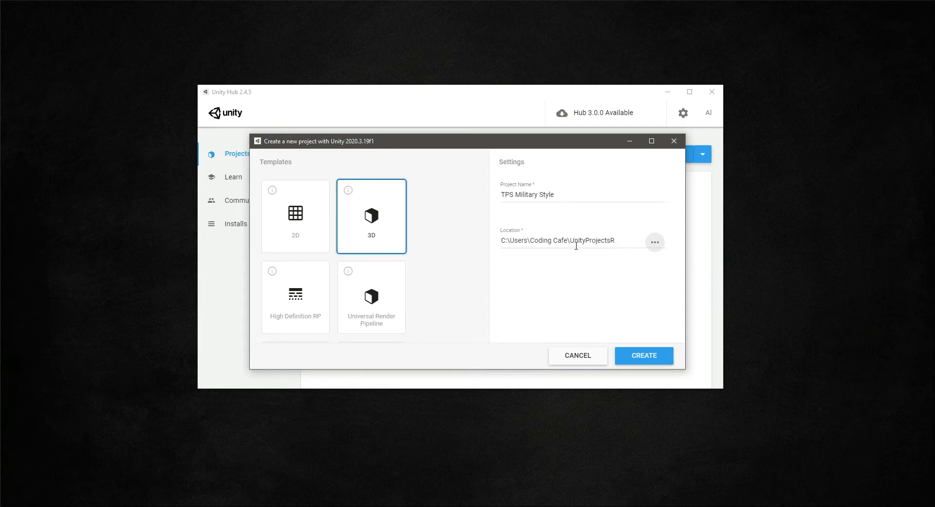
pyautogui.moveTo(607, 271)
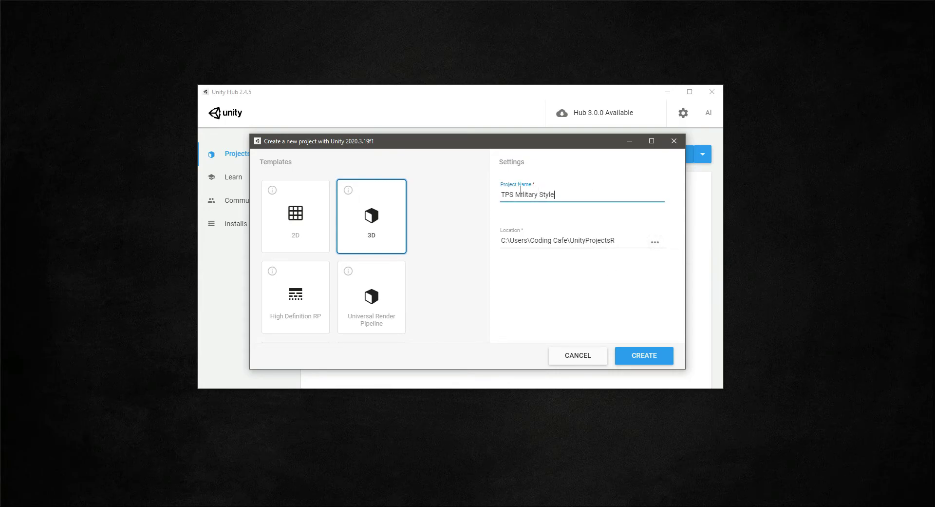
pyautogui.moveTo(638, 358)
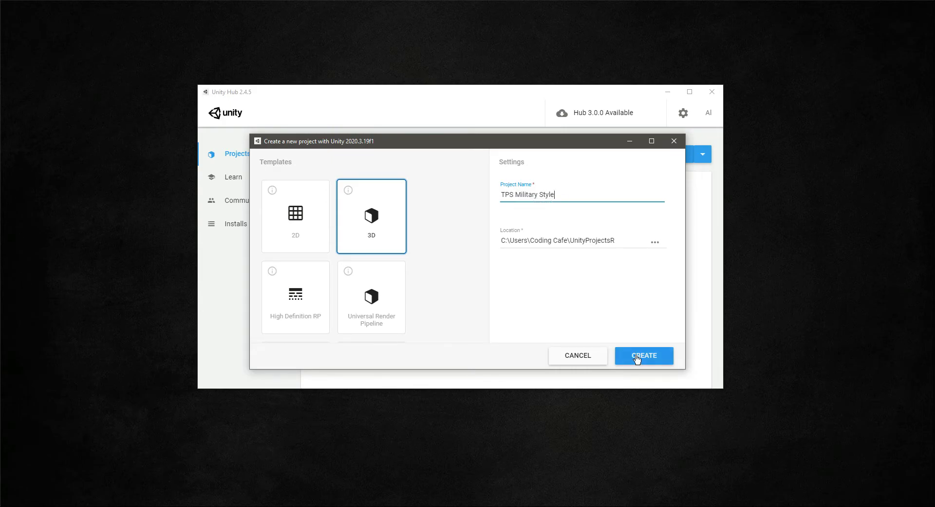
# Create the TPS Military Style project so it opens in the Unity 2020.3.19f1 editor.
pyautogui.click(644, 355)
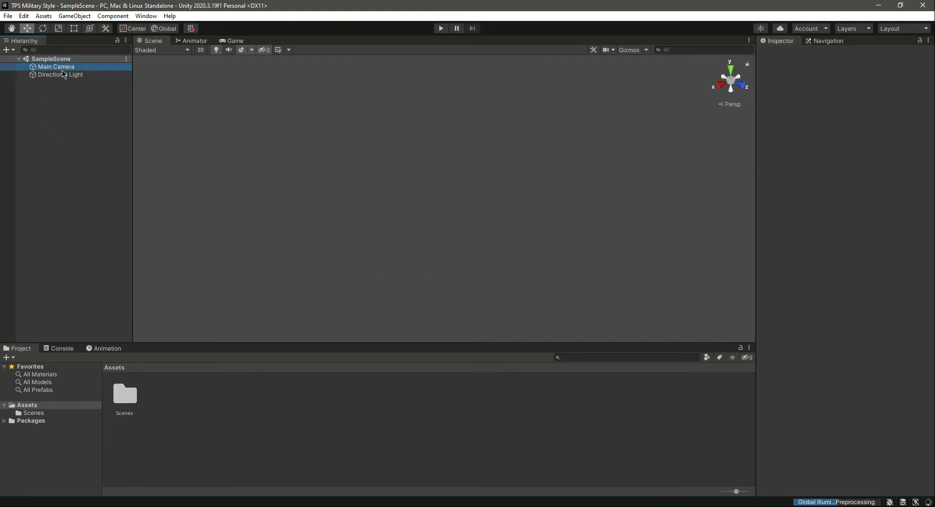
# Inspect Main Camera and Directional Light, then show the Scenes folder with SampleScene.
pyautogui.click(53, 66)
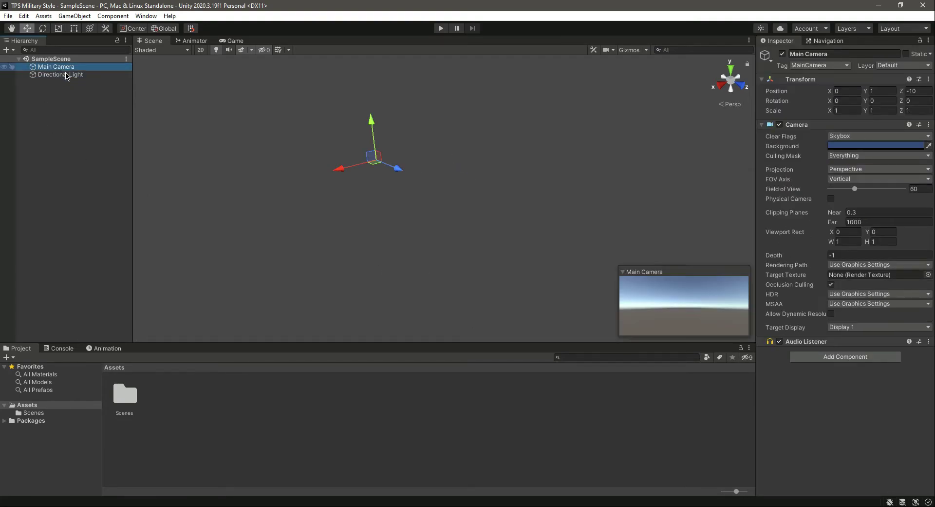
pyautogui.click(60, 74)
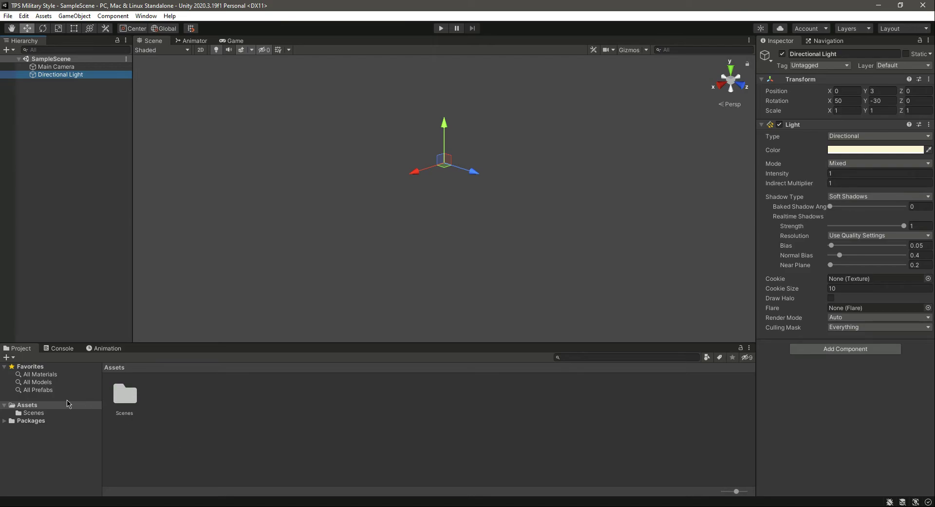
pyautogui.click(33, 413)
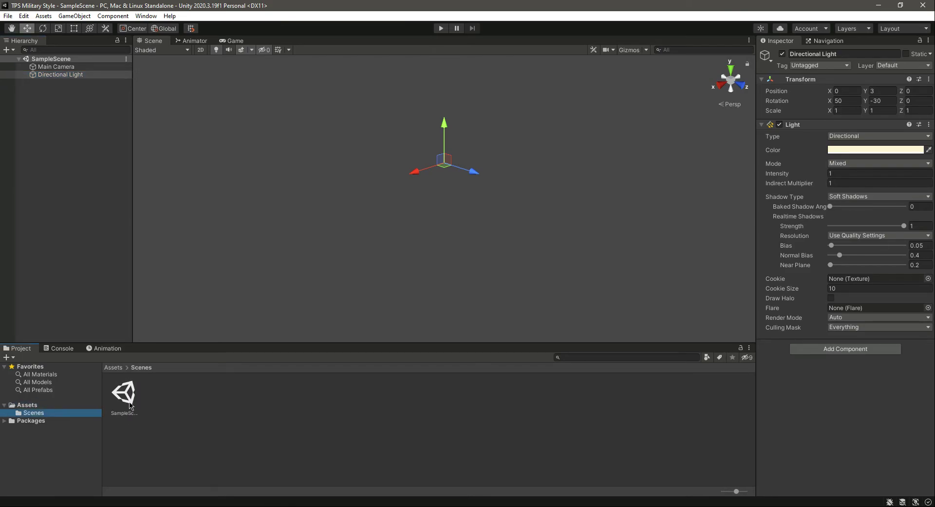
# Rename SampleScene to Mission, reload it, and return to the Assets folder.
pyautogui.rightClick(124, 393)
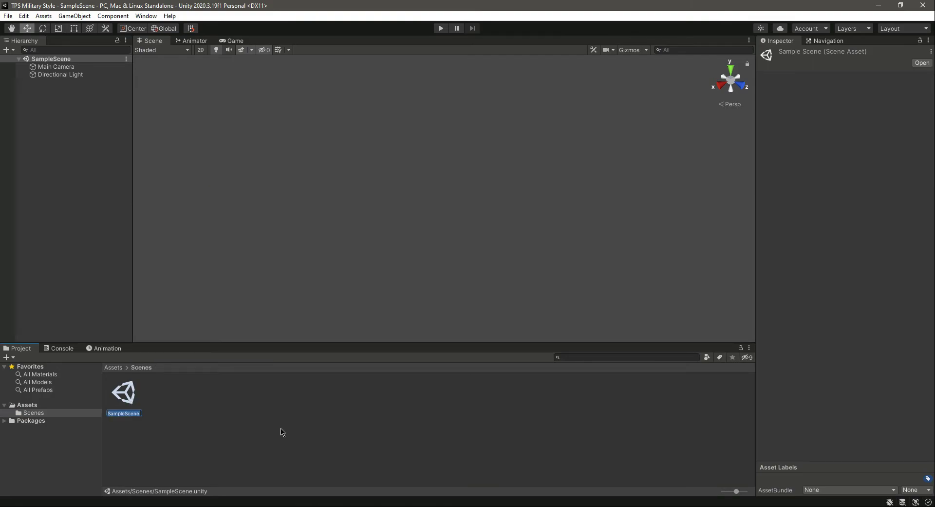
pyautogui.write('Mission')
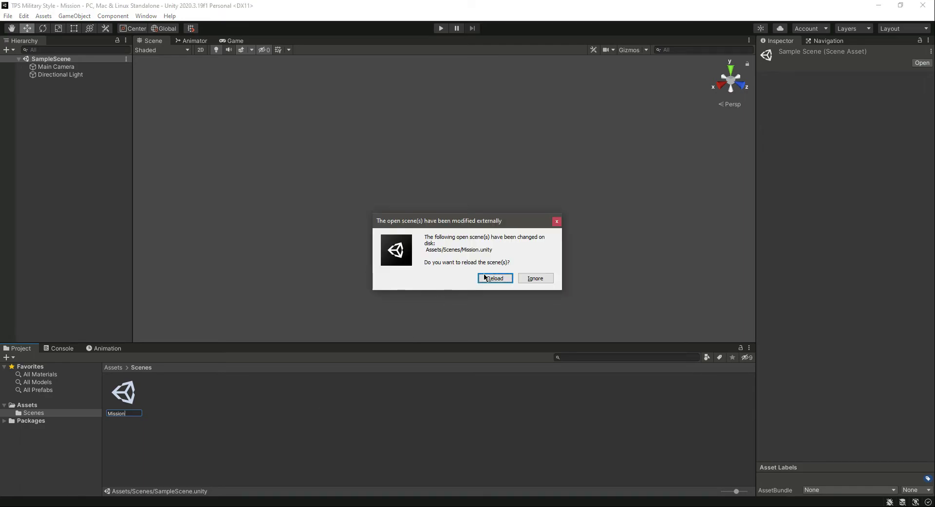
pyautogui.click(495, 278)
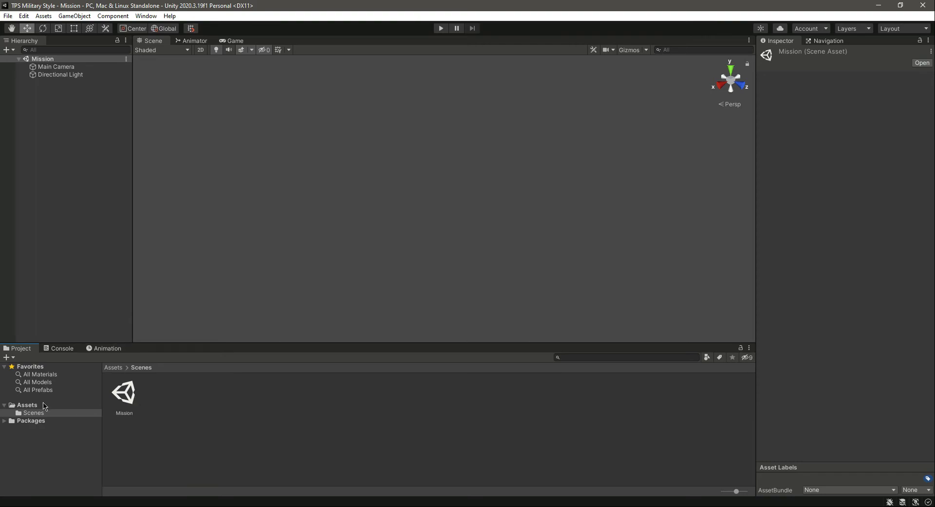
pyautogui.click(232, 40)
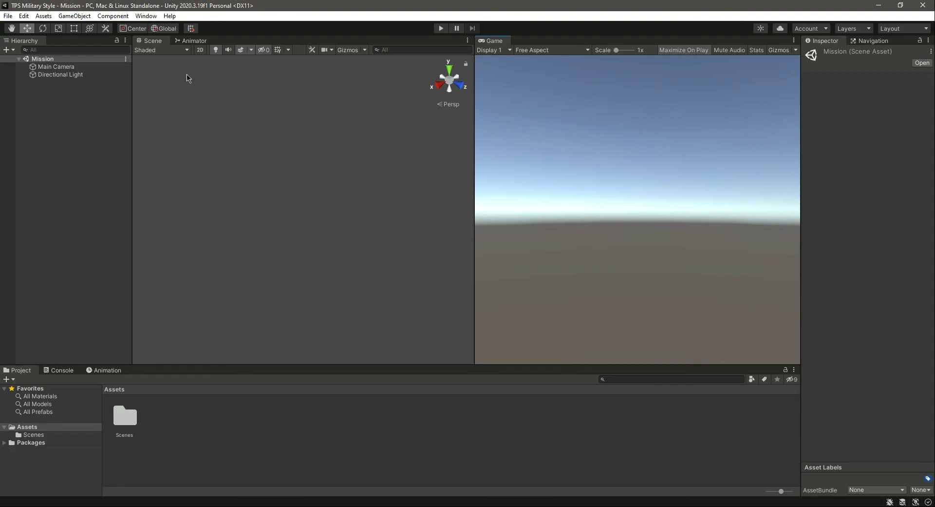
pyautogui.moveTo(502, 44)
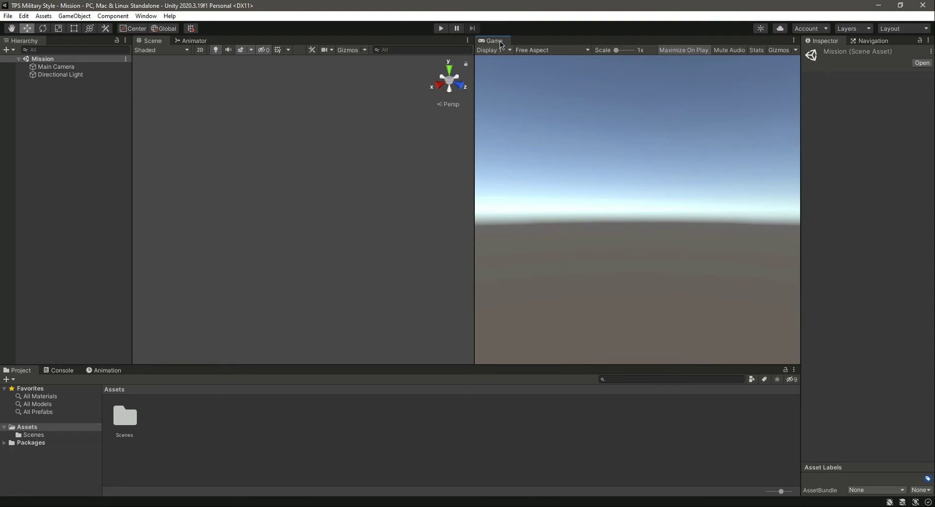
pyautogui.moveTo(640, 134)
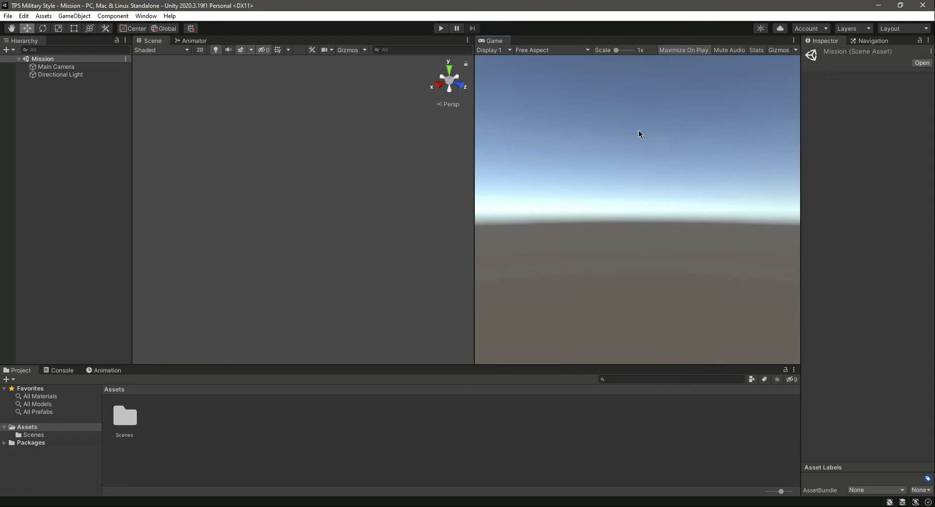
pyautogui.moveTo(689, 77)
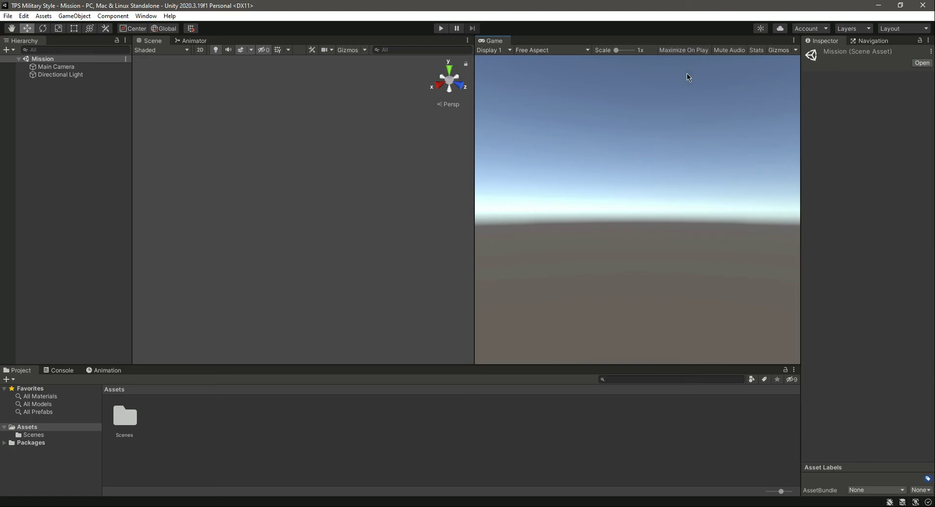
pyautogui.moveTo(709, 54)
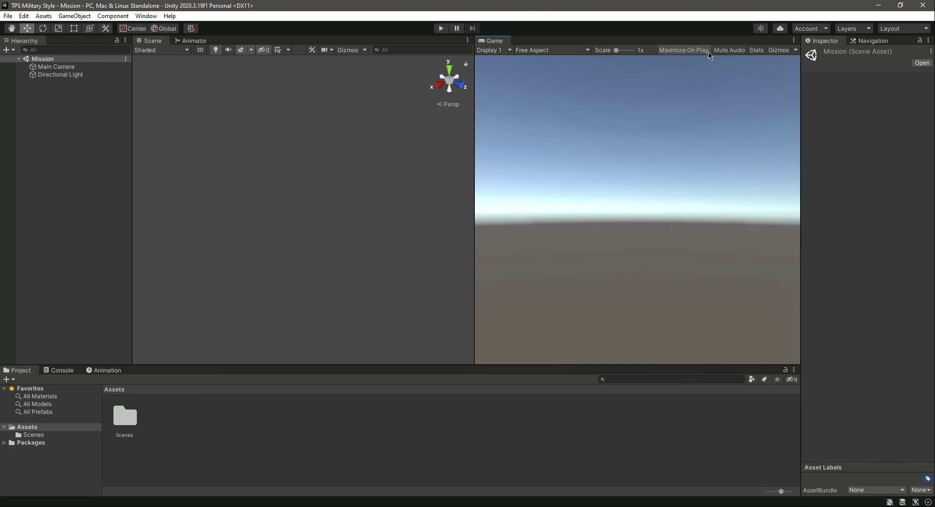
pyautogui.moveTo(638, 206)
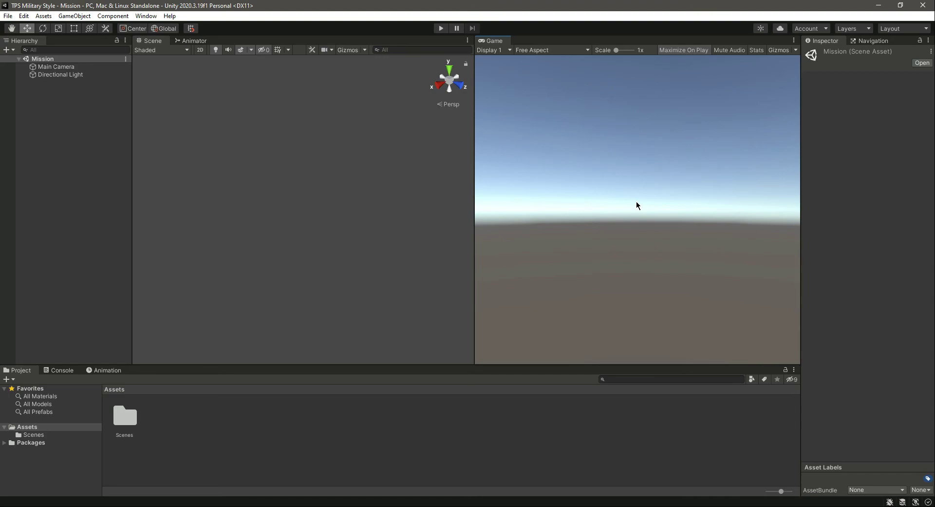
pyautogui.moveTo(210, 72)
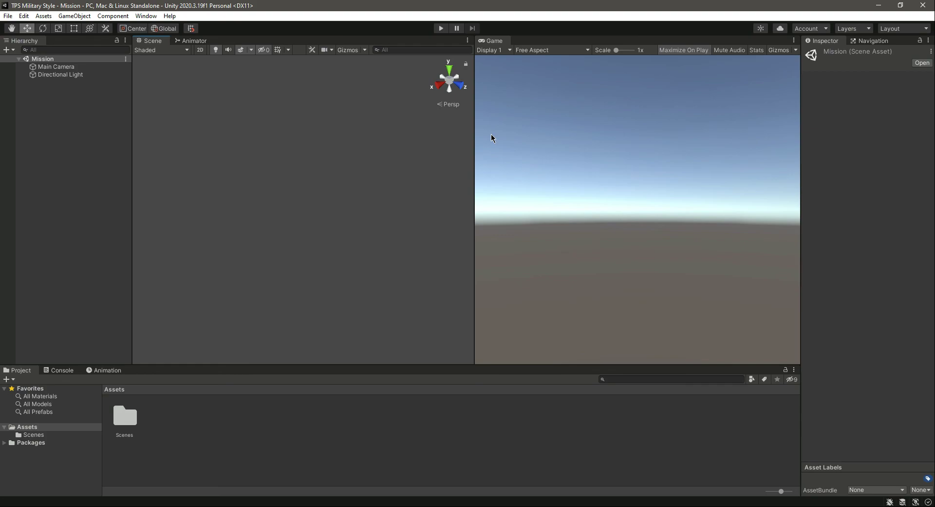
pyautogui.moveTo(702, 219)
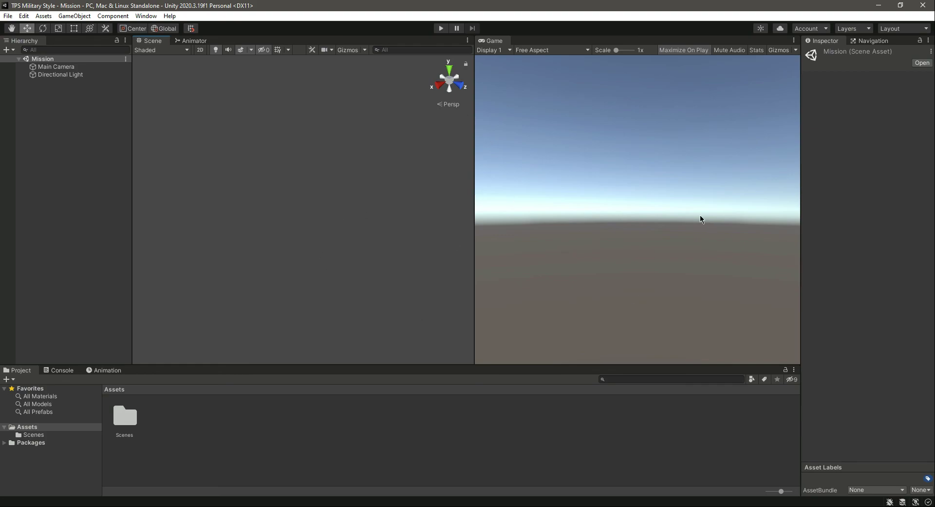
pyautogui.moveTo(512, 222)
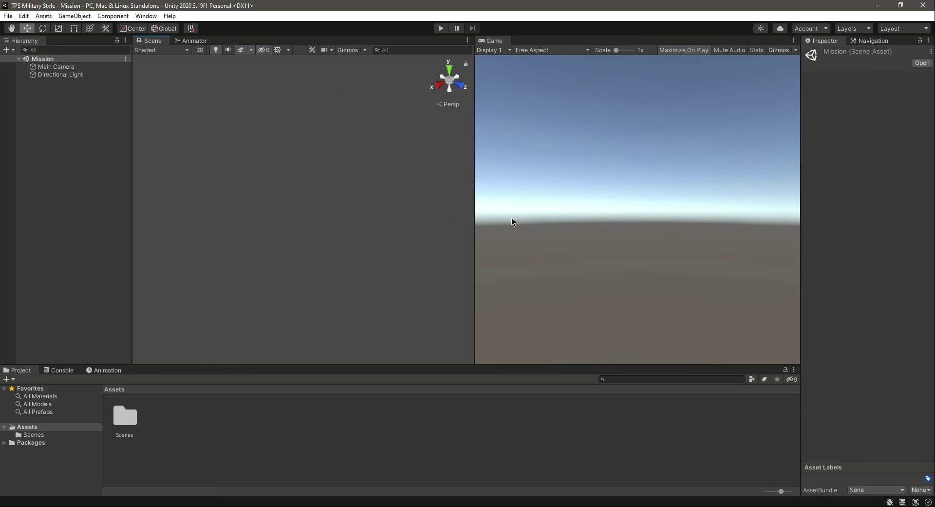